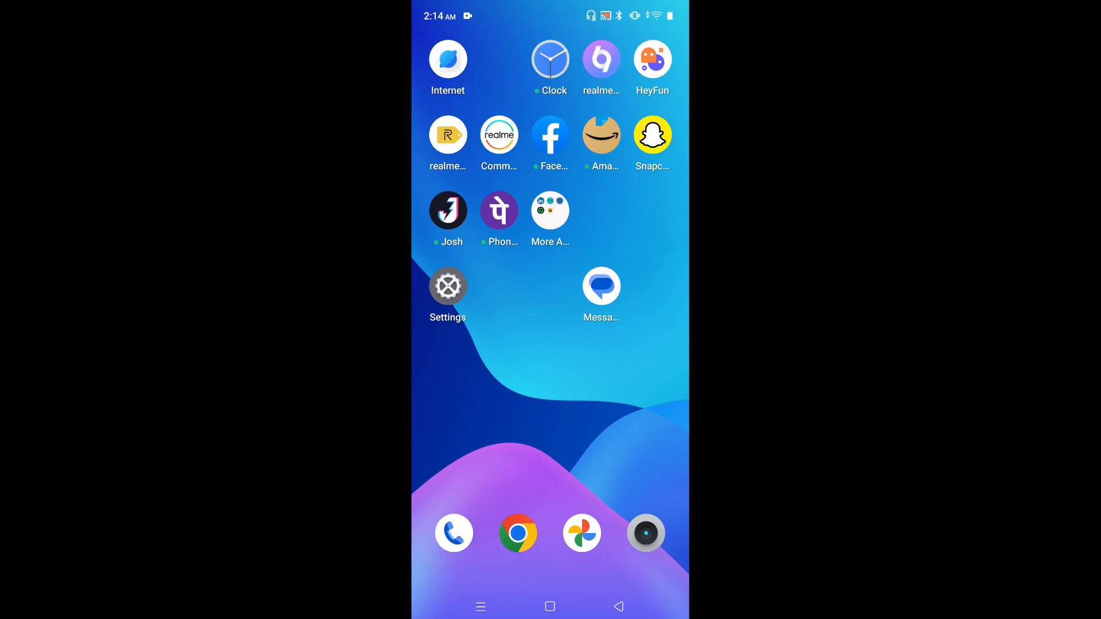
Go from the home screen into Settings and reach the Accessibility page.
click(447, 286)
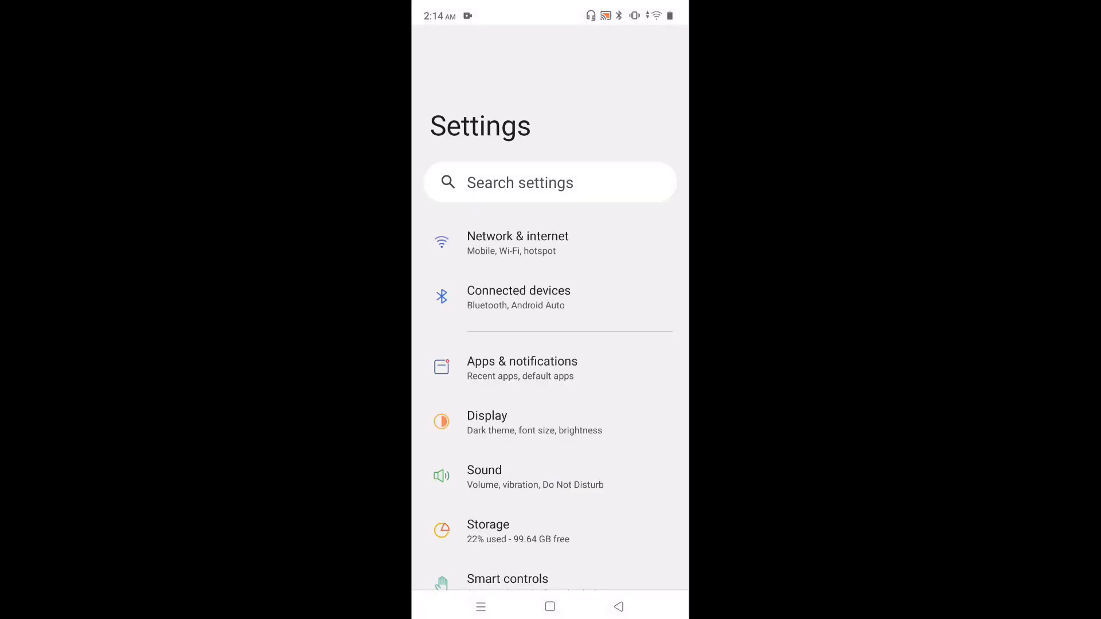
scroll(down, 3)
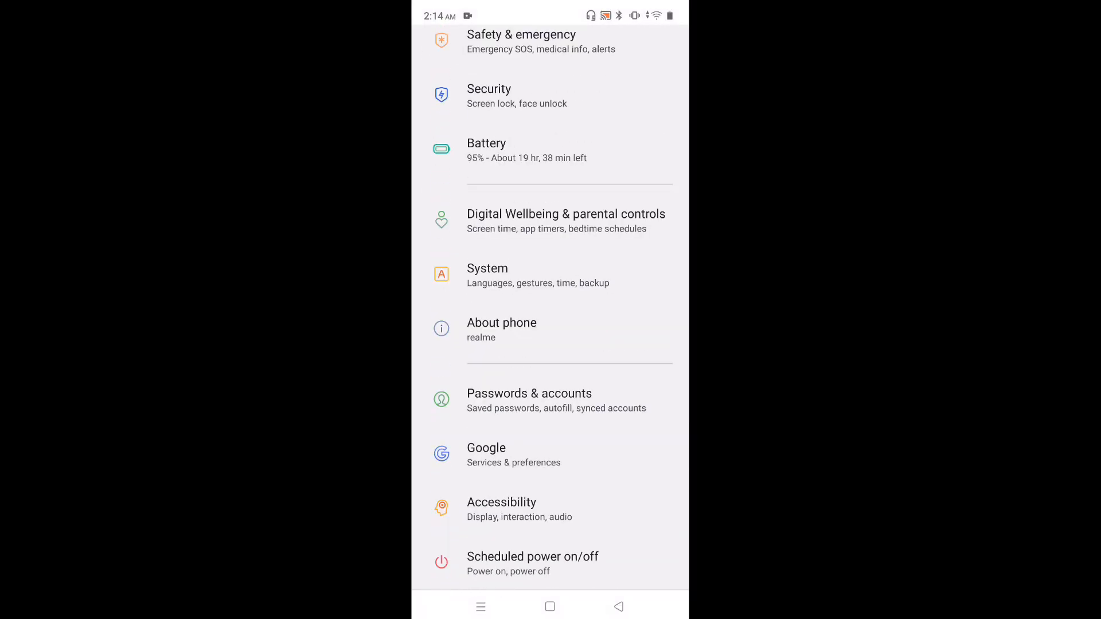
click(518, 509)
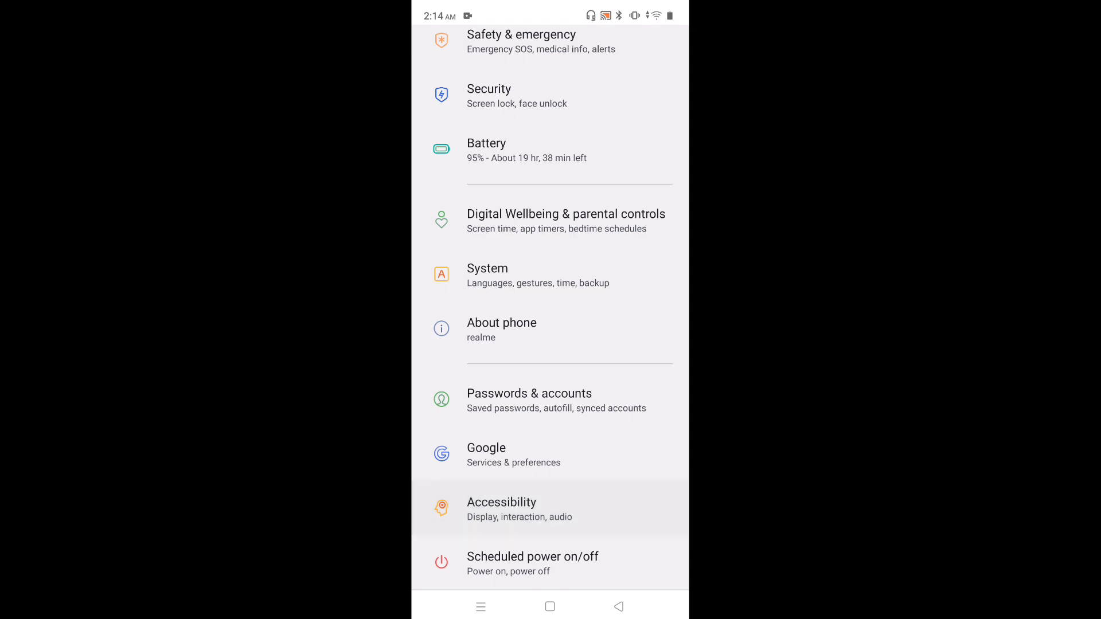
click(501, 508)
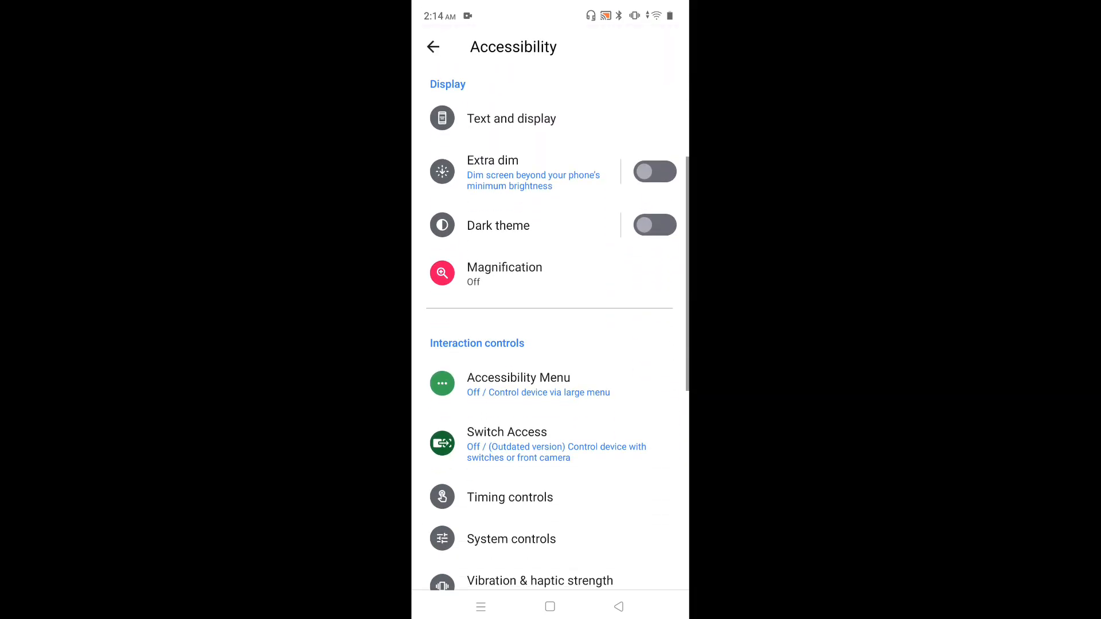
Enter the Accessibility Menu page under Interaction controls, shortcut still off.
click(537, 384)
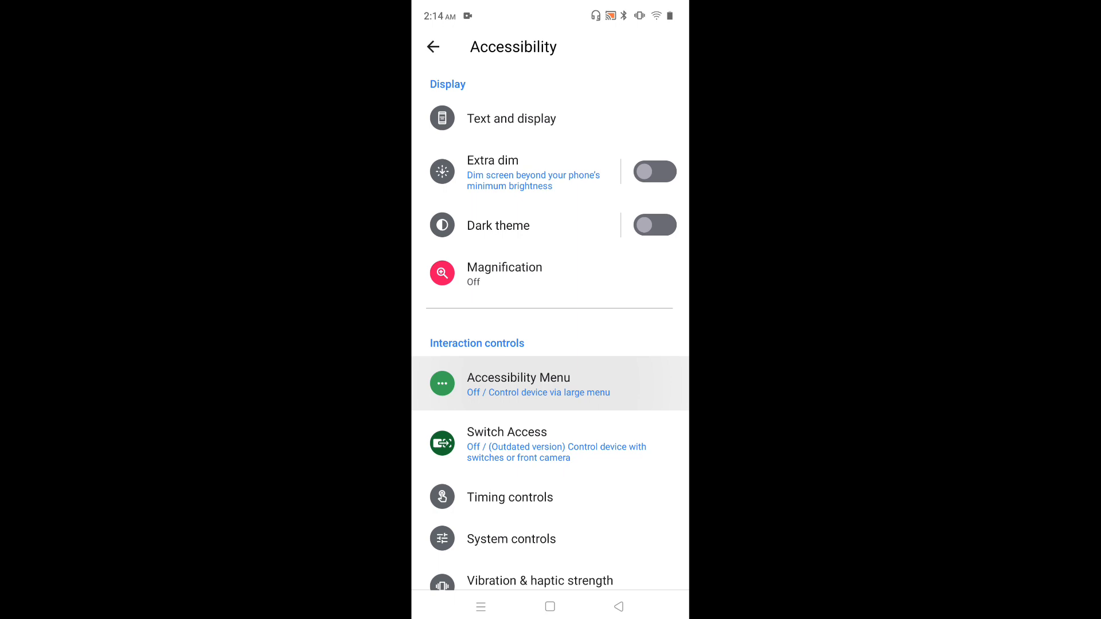
click(519, 383)
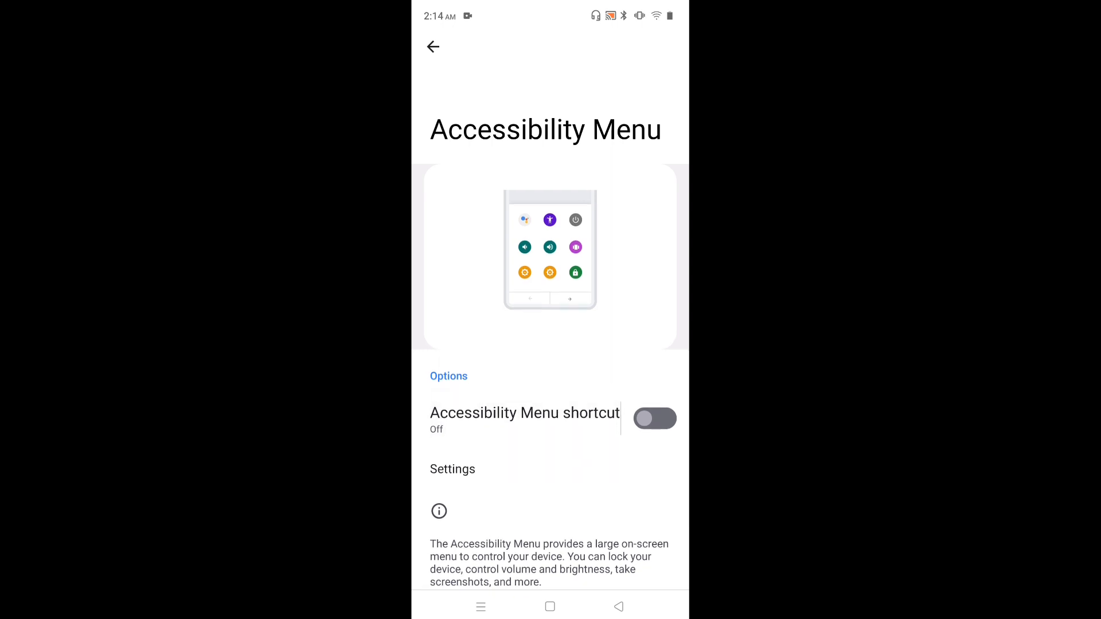
Switch the Accessibility Menu shortcut on, allow full device control and dismiss the Got it prompt.
click(655, 419)
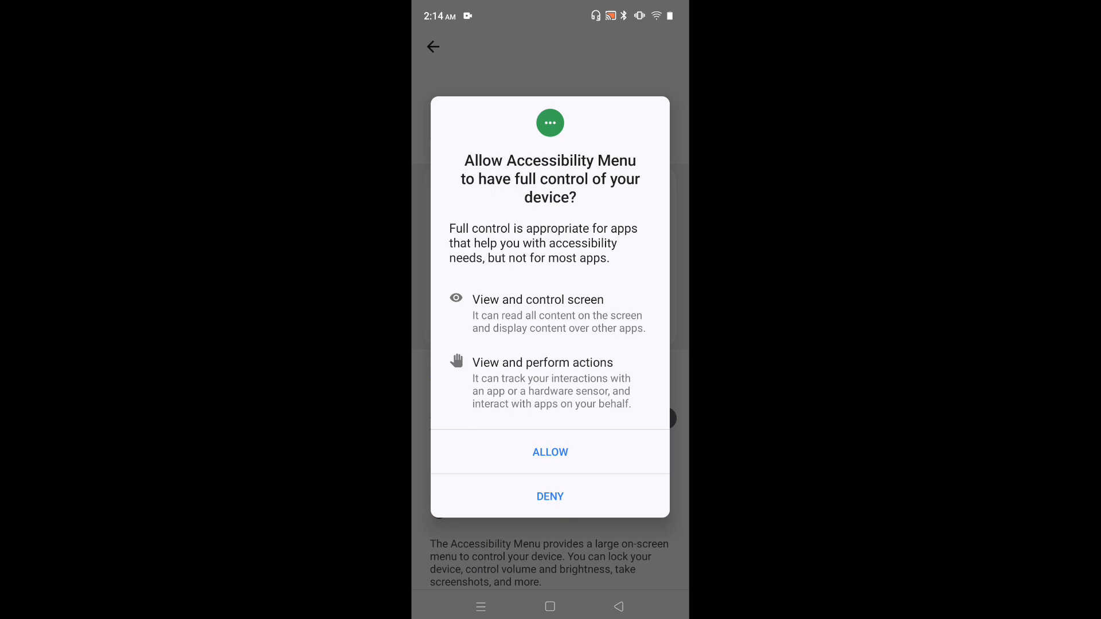
click(549, 452)
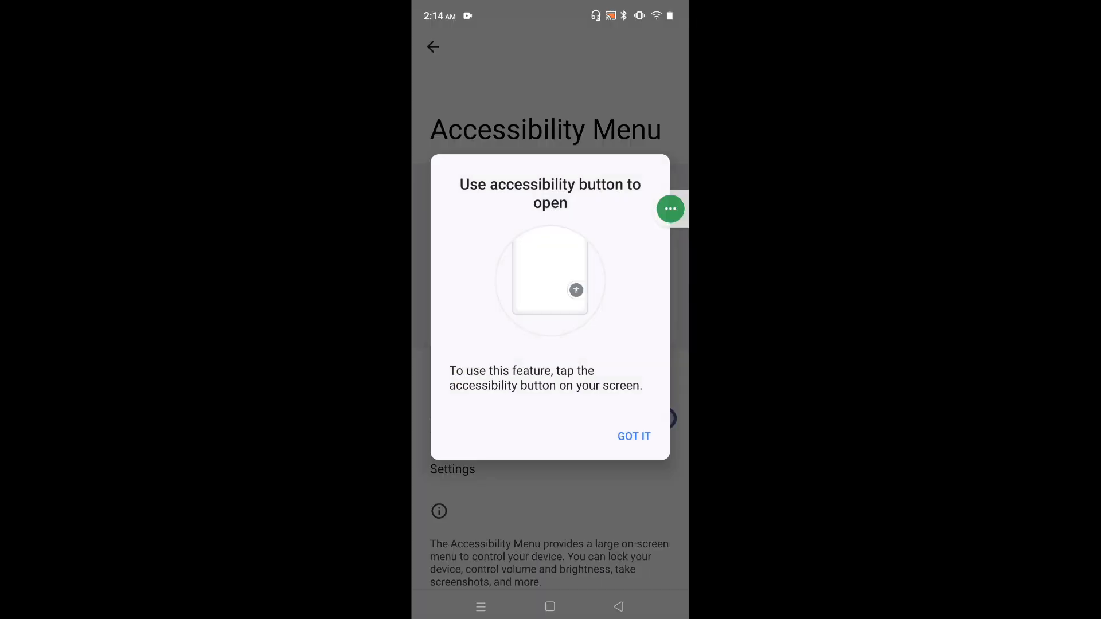
click(633, 436)
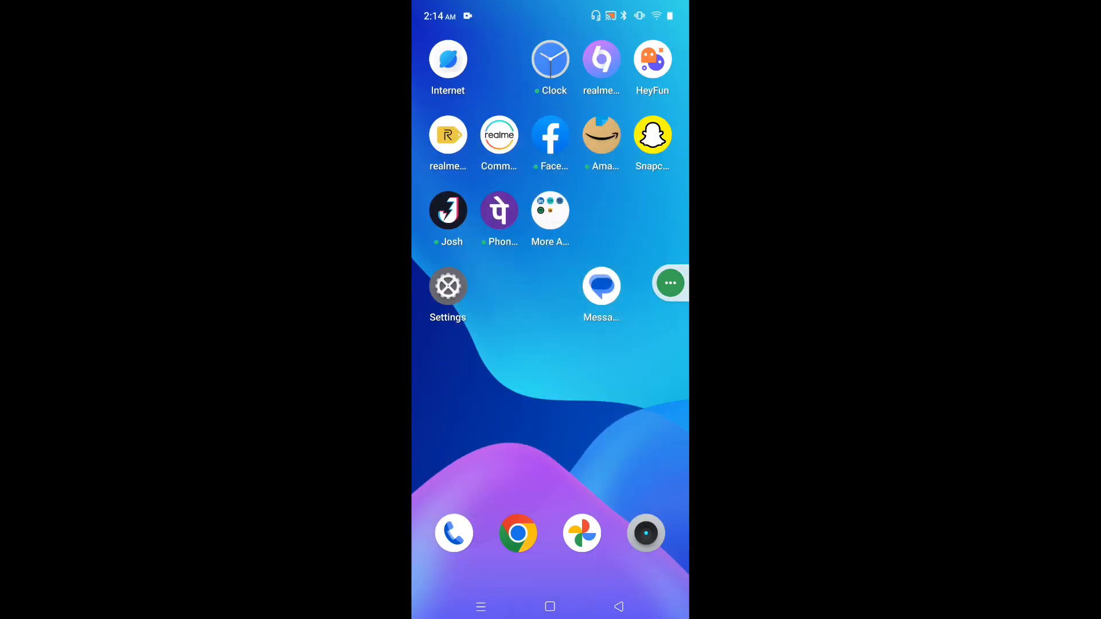
Drag the floating accessibility button to the left edge, then to the lower right edge.
drag(669, 283, 641, 471)
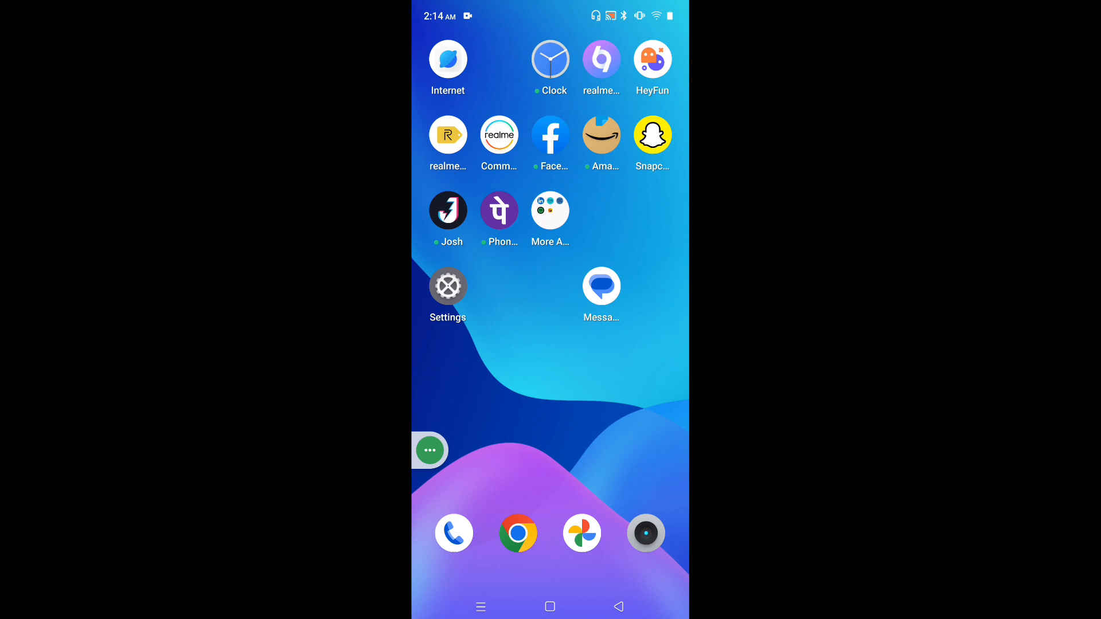
drag(428, 450, 669, 430)
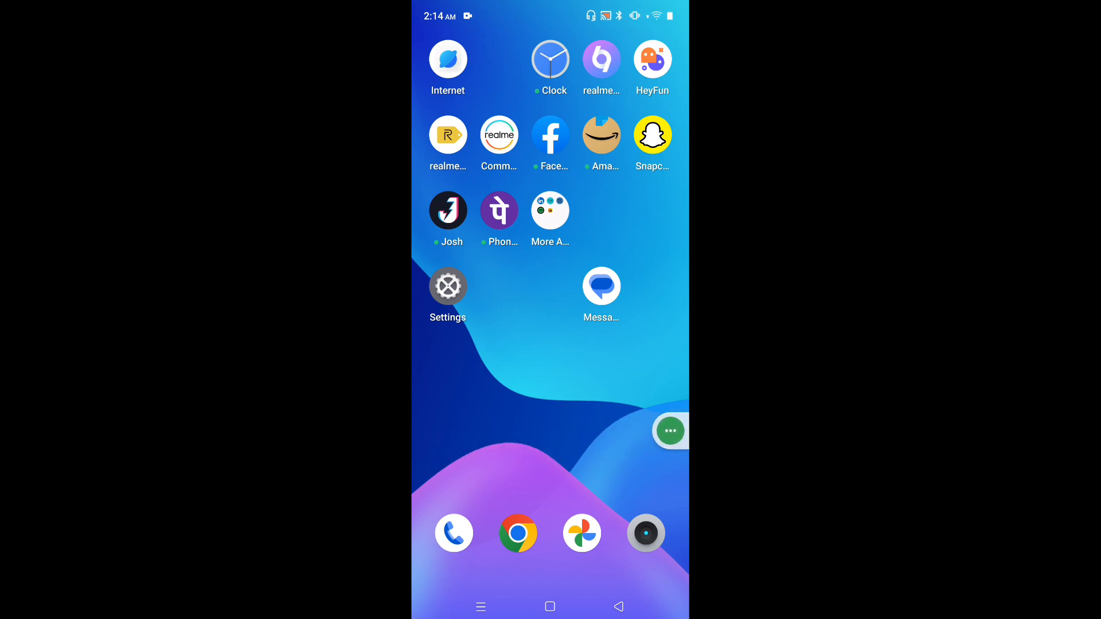
click(670, 431)
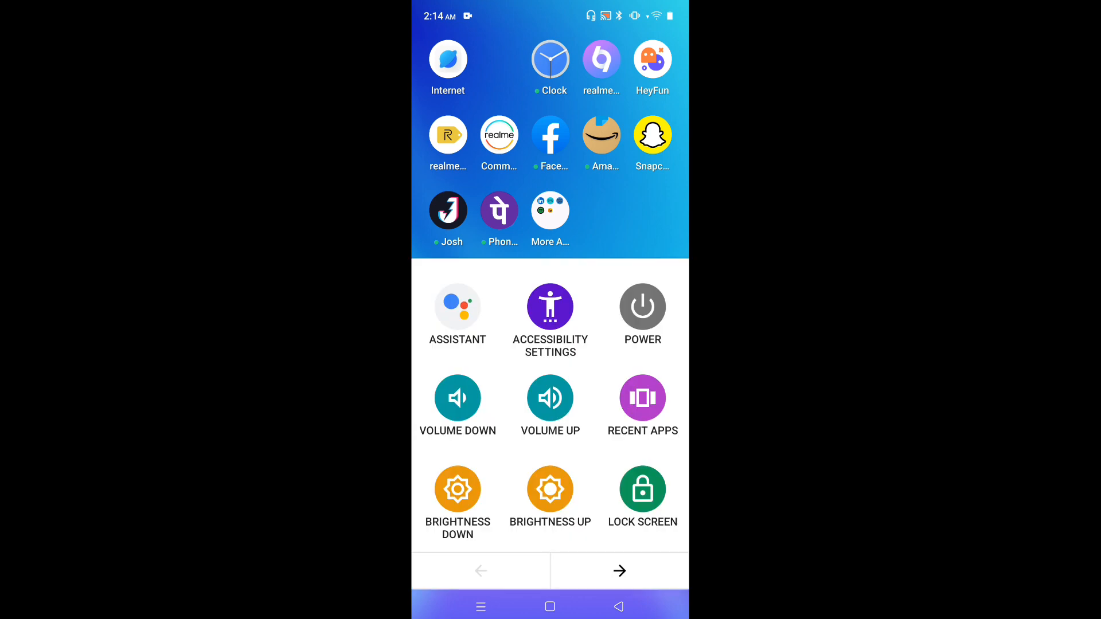
click(619, 571)
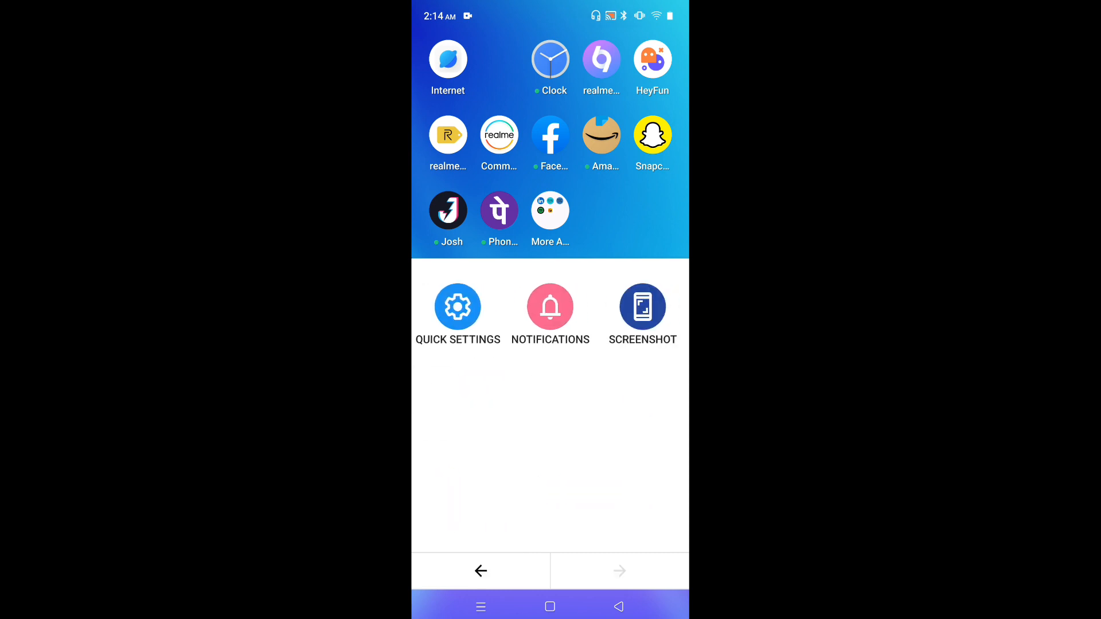
click(620, 571)
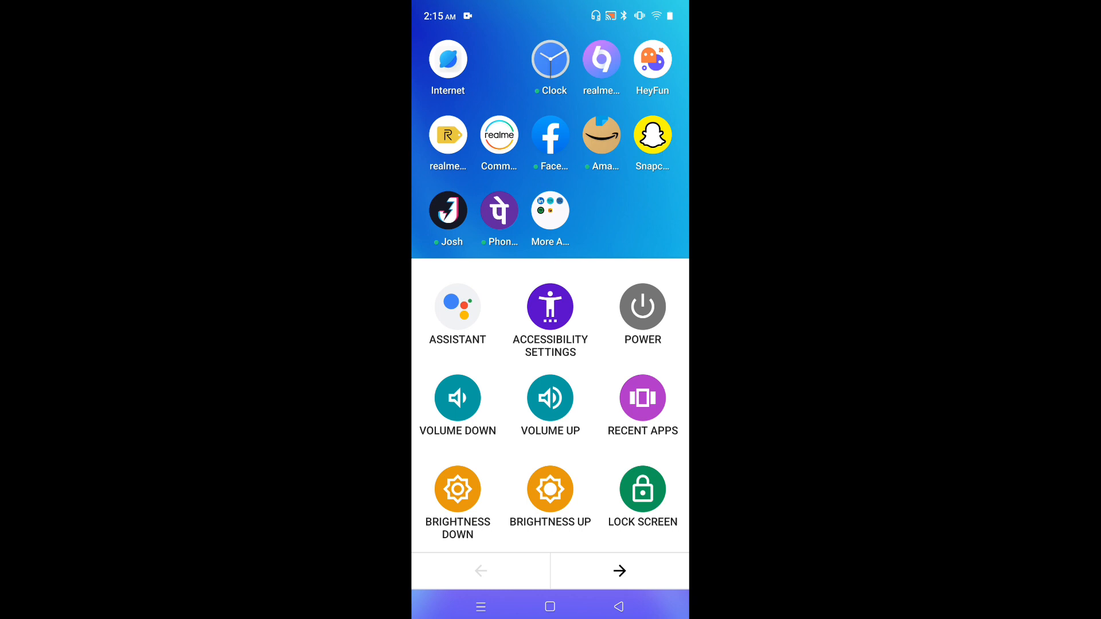
click(619, 570)
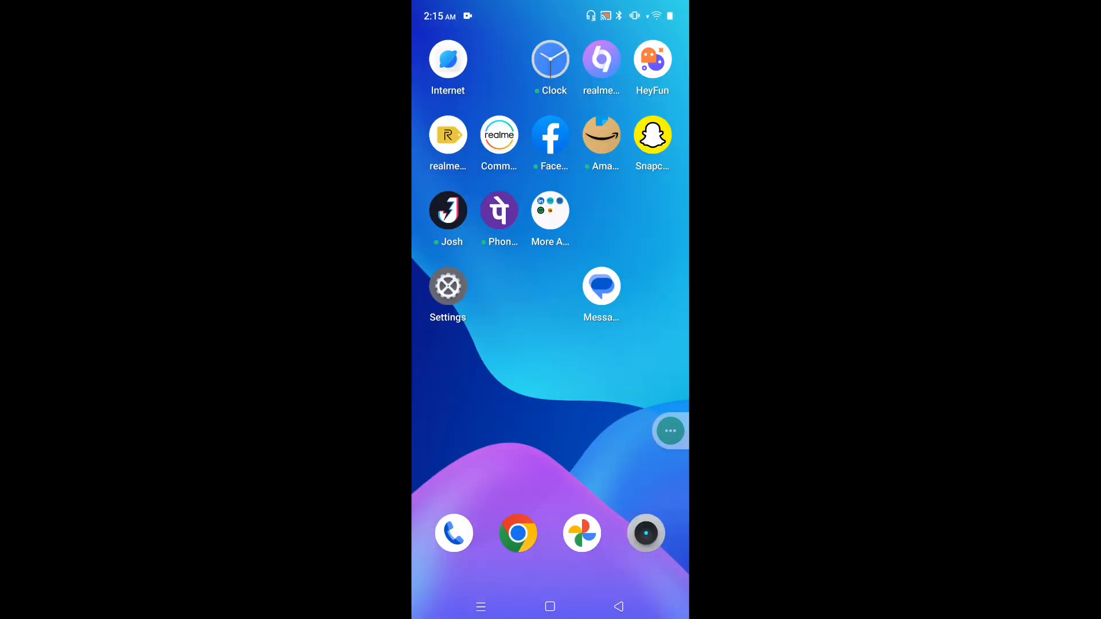
Return to Settings > Accessibility > Accessibility Menu and switch the shortcut back off.
click(448, 287)
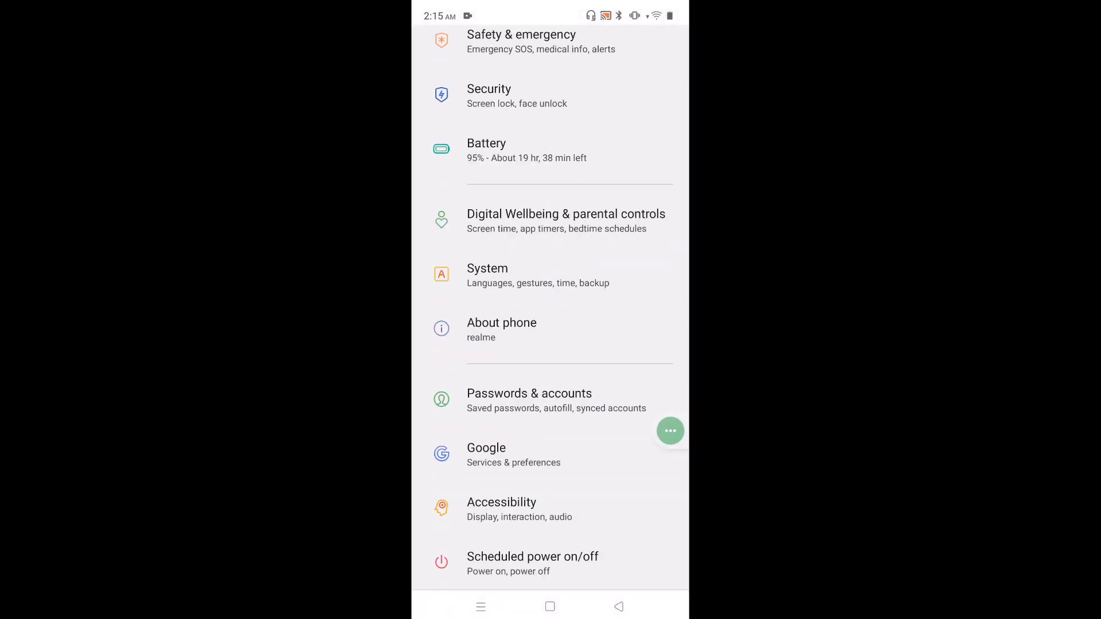
click(501, 502)
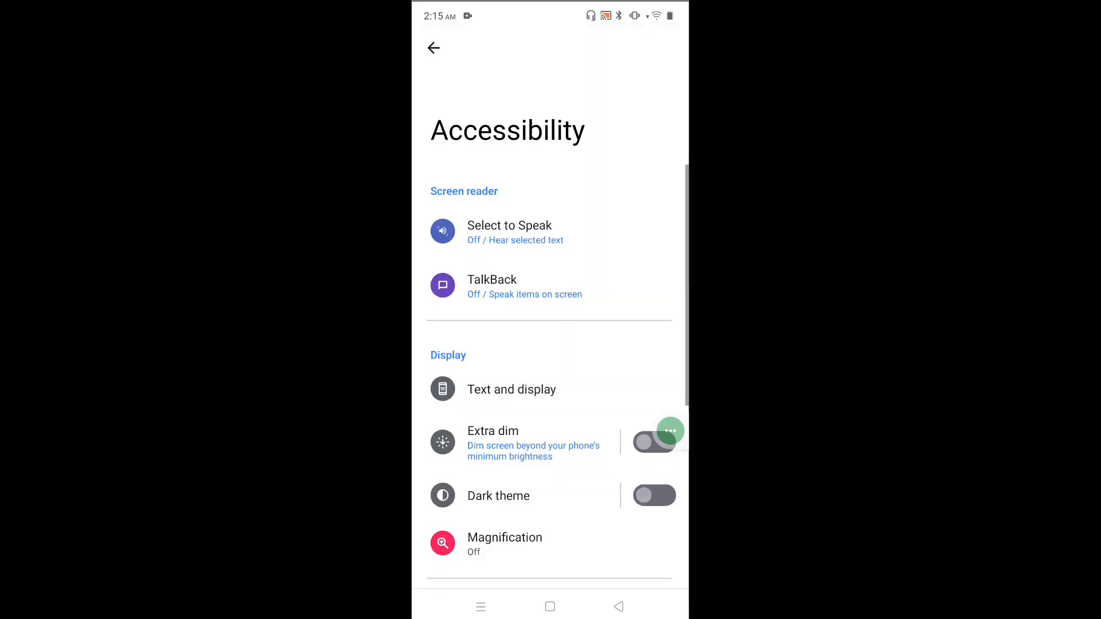
scroll(down, 3)
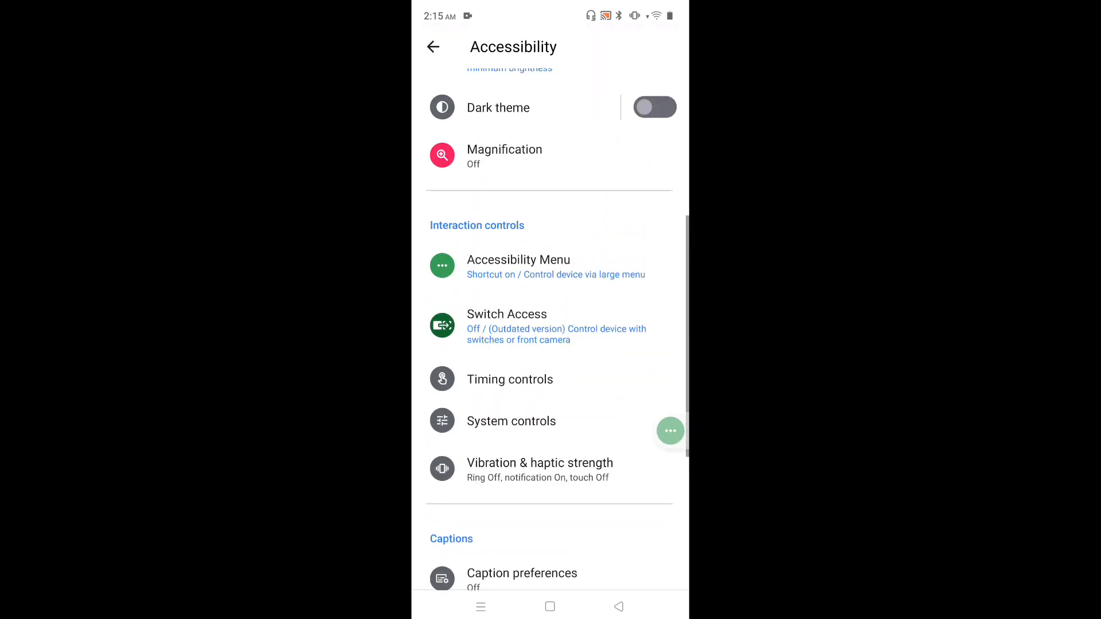
click(518, 260)
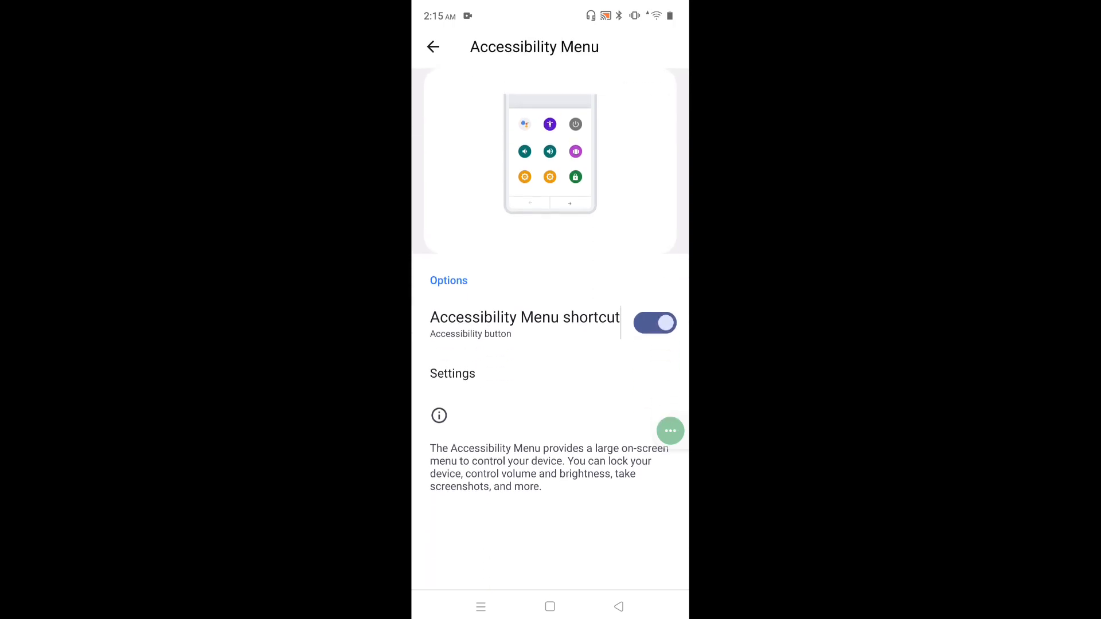
click(654, 323)
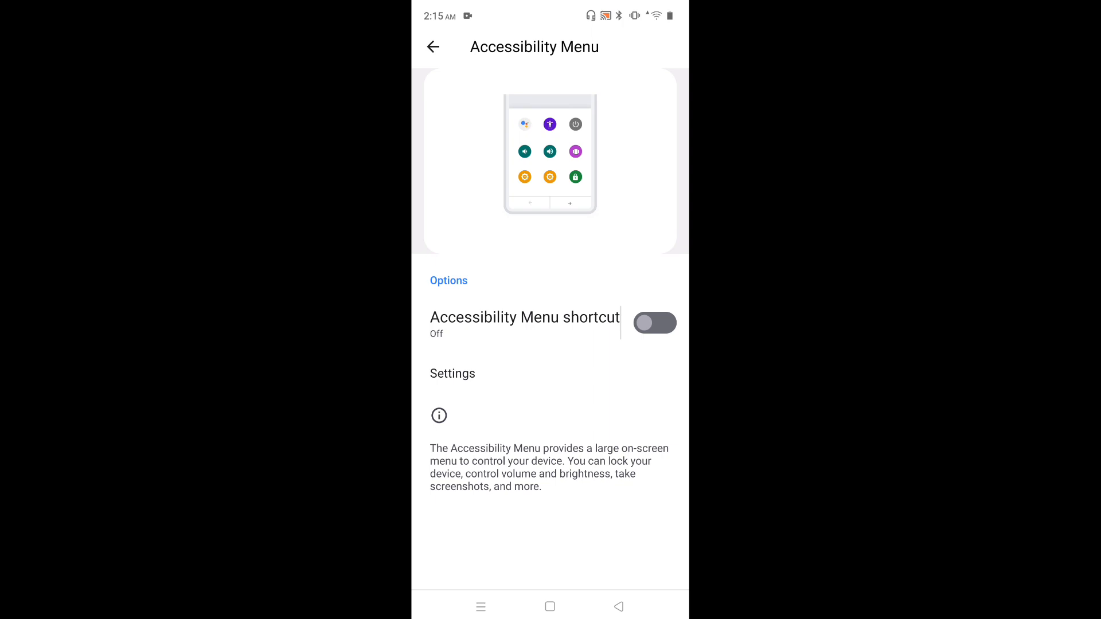